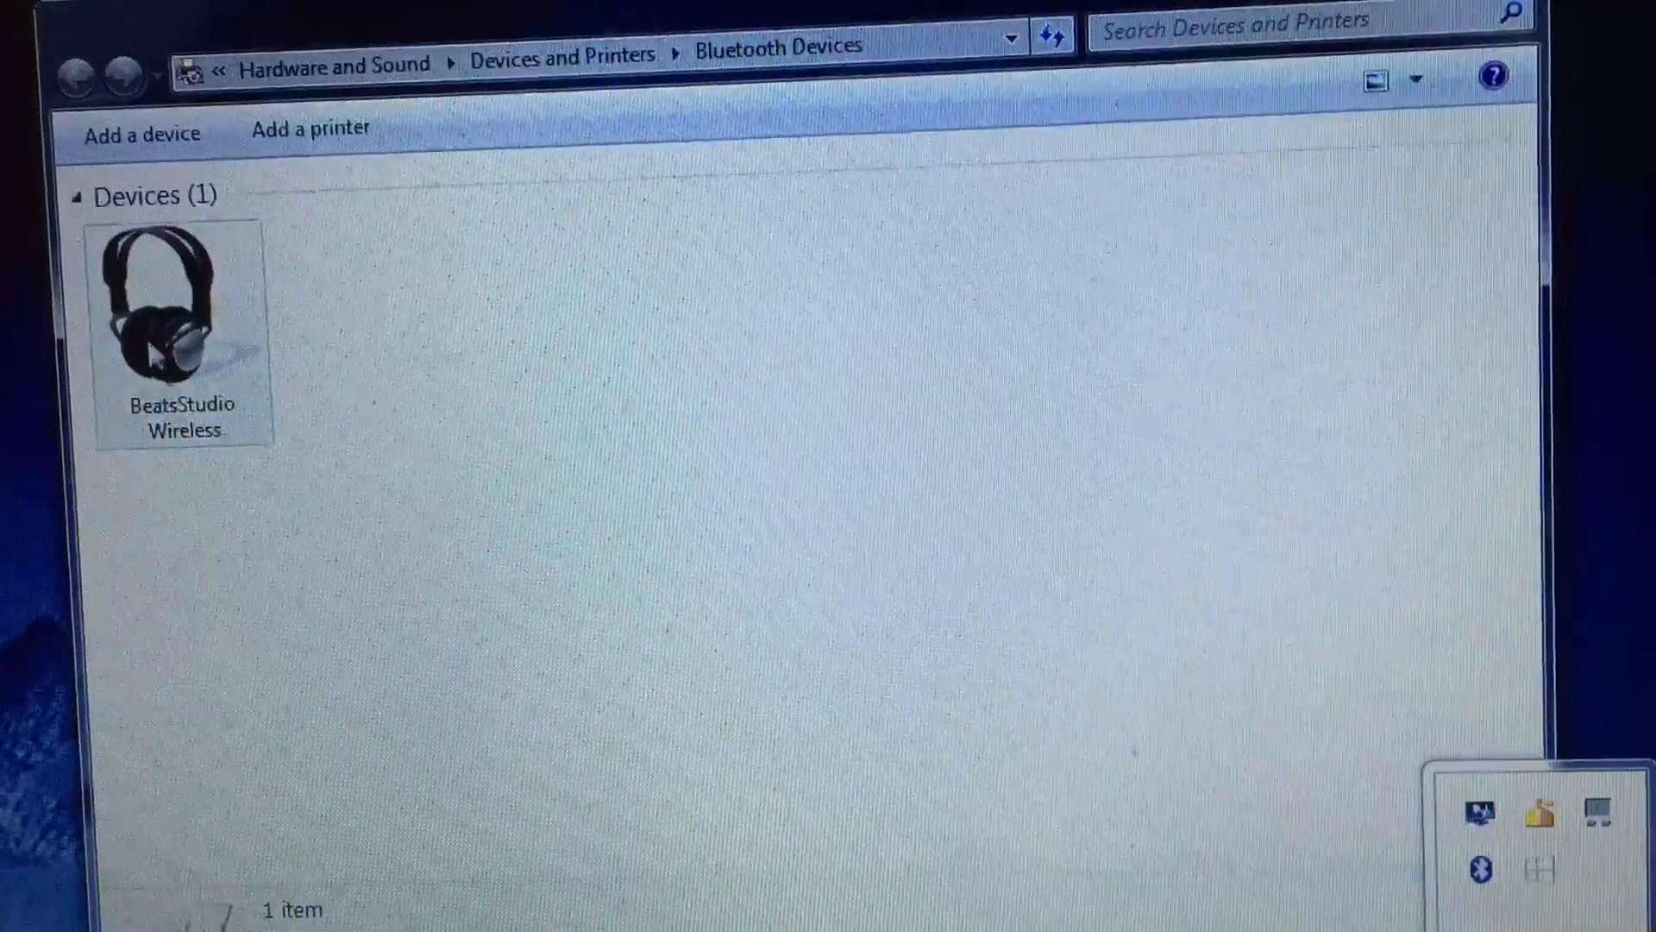
Open the BeatsStudio Wireless headset's Bluetooth operations and settings from Devices and Printers
click(183, 328)
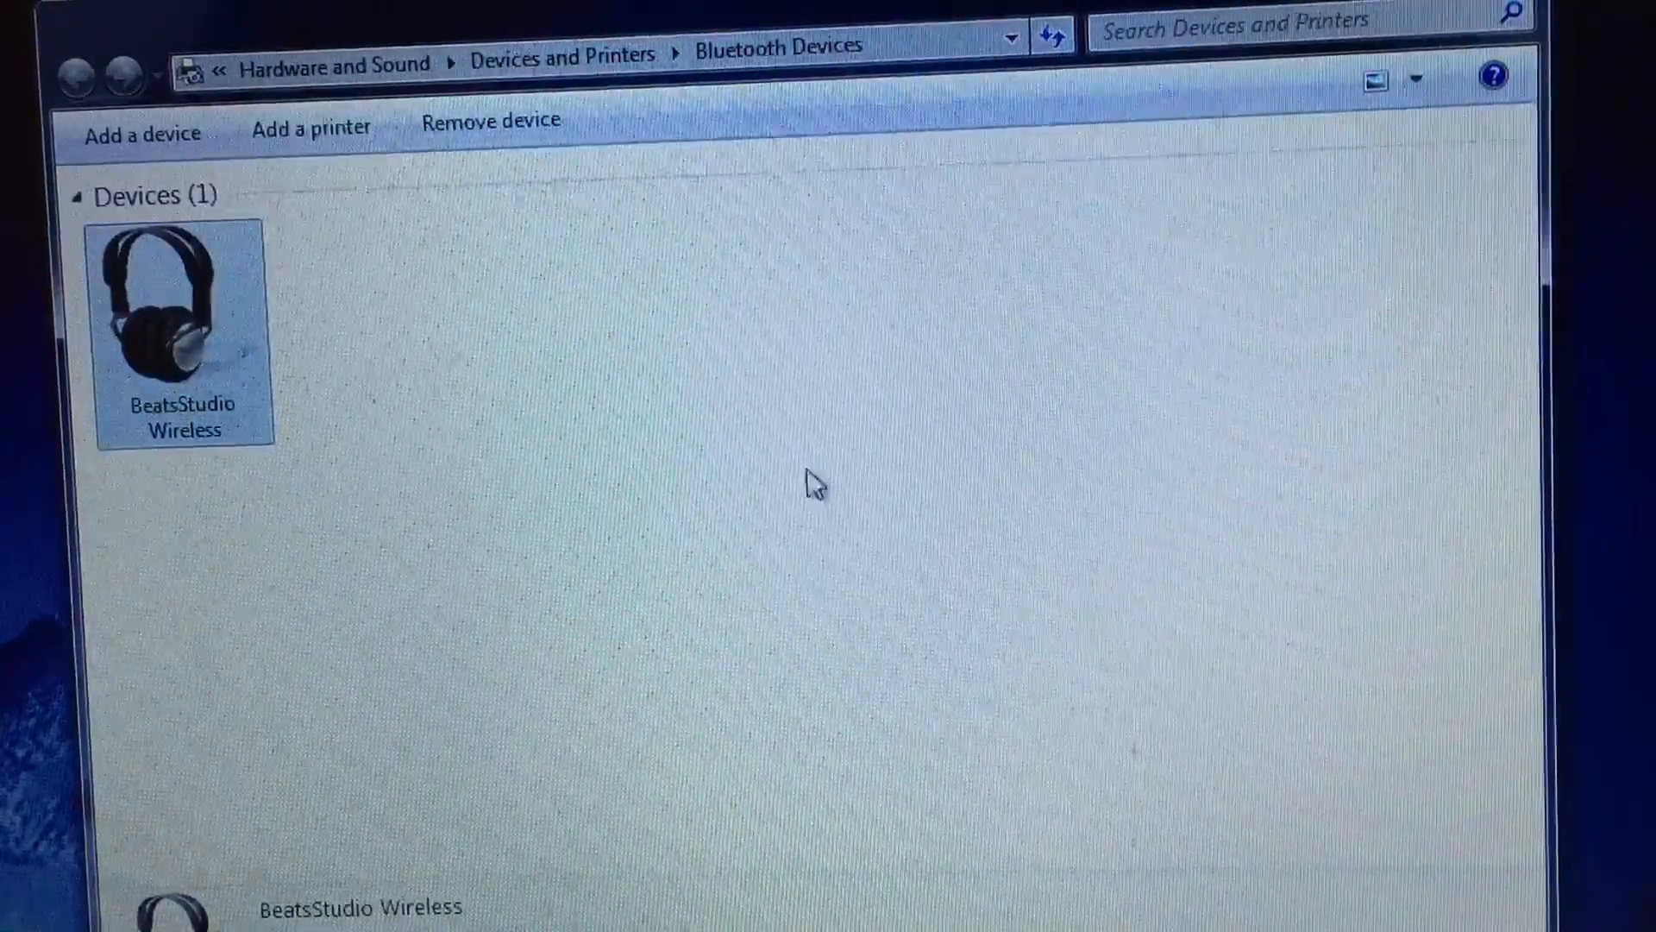
double_click(183, 327)
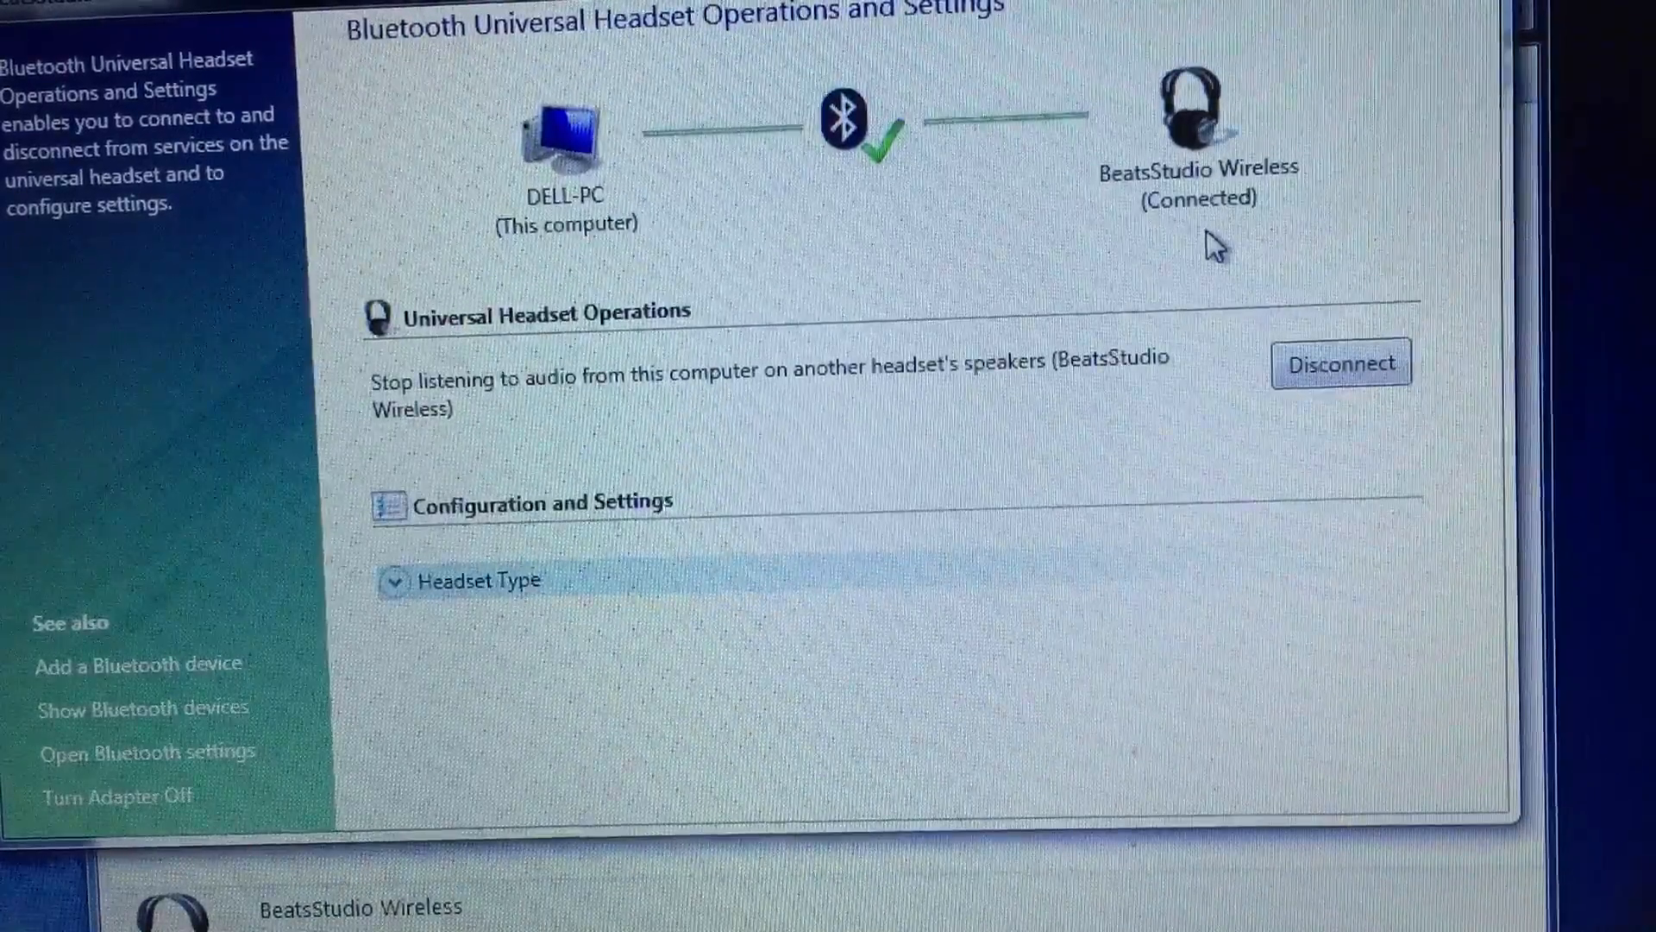
mouse_move(1225, 239)
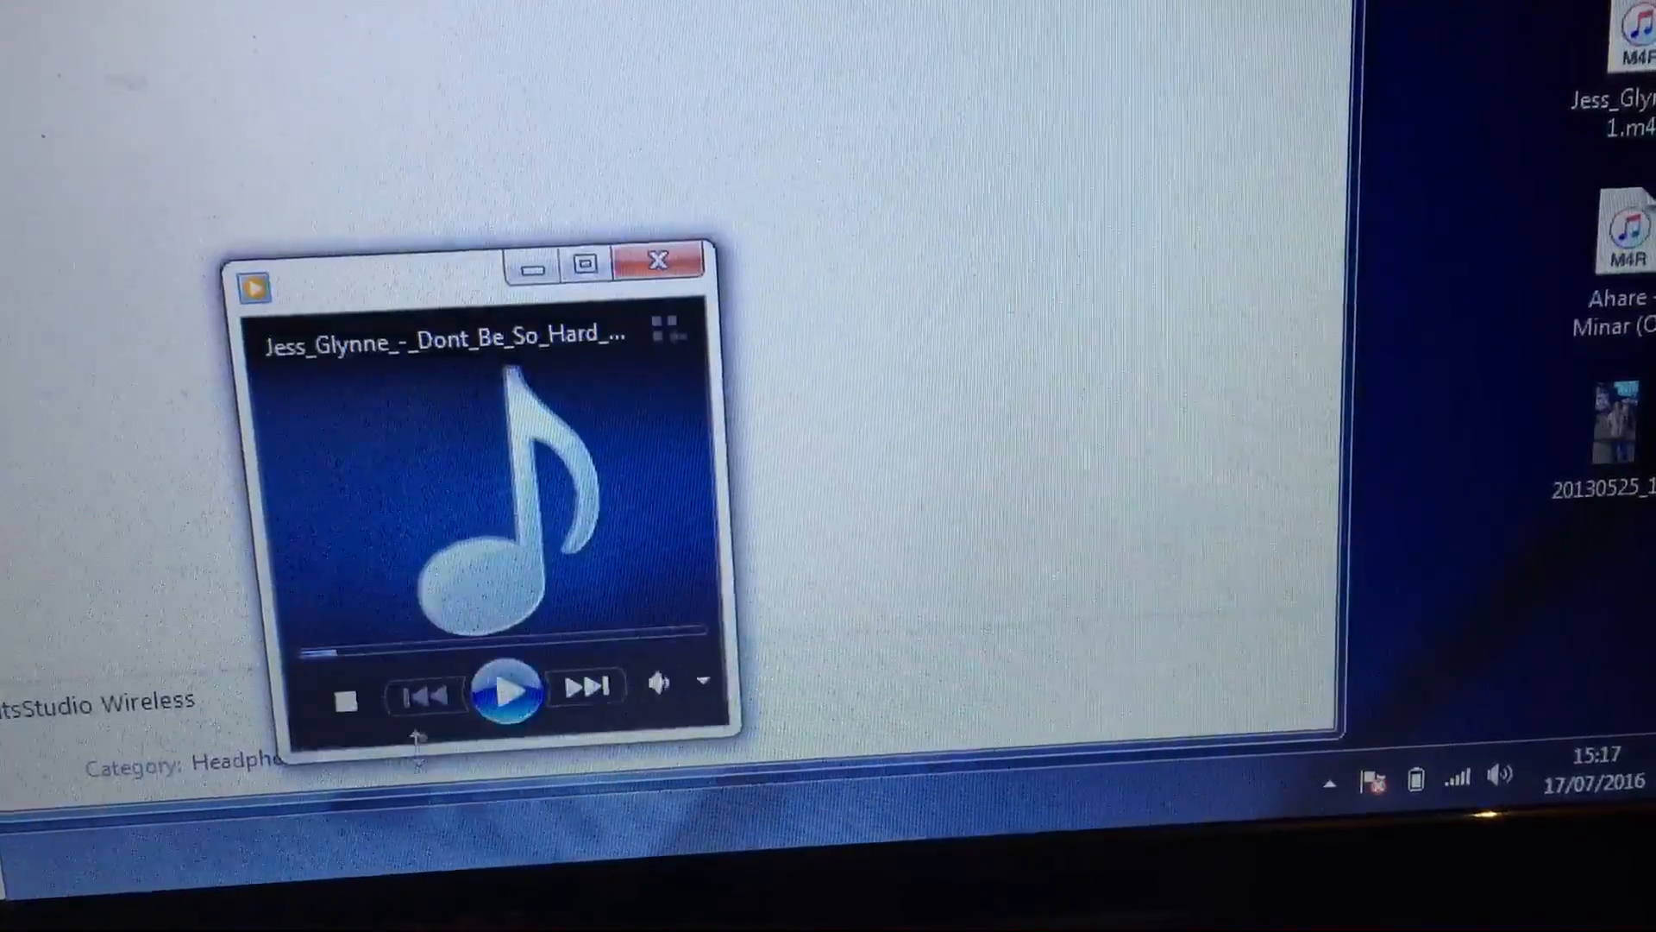
mouse_move(510, 690)
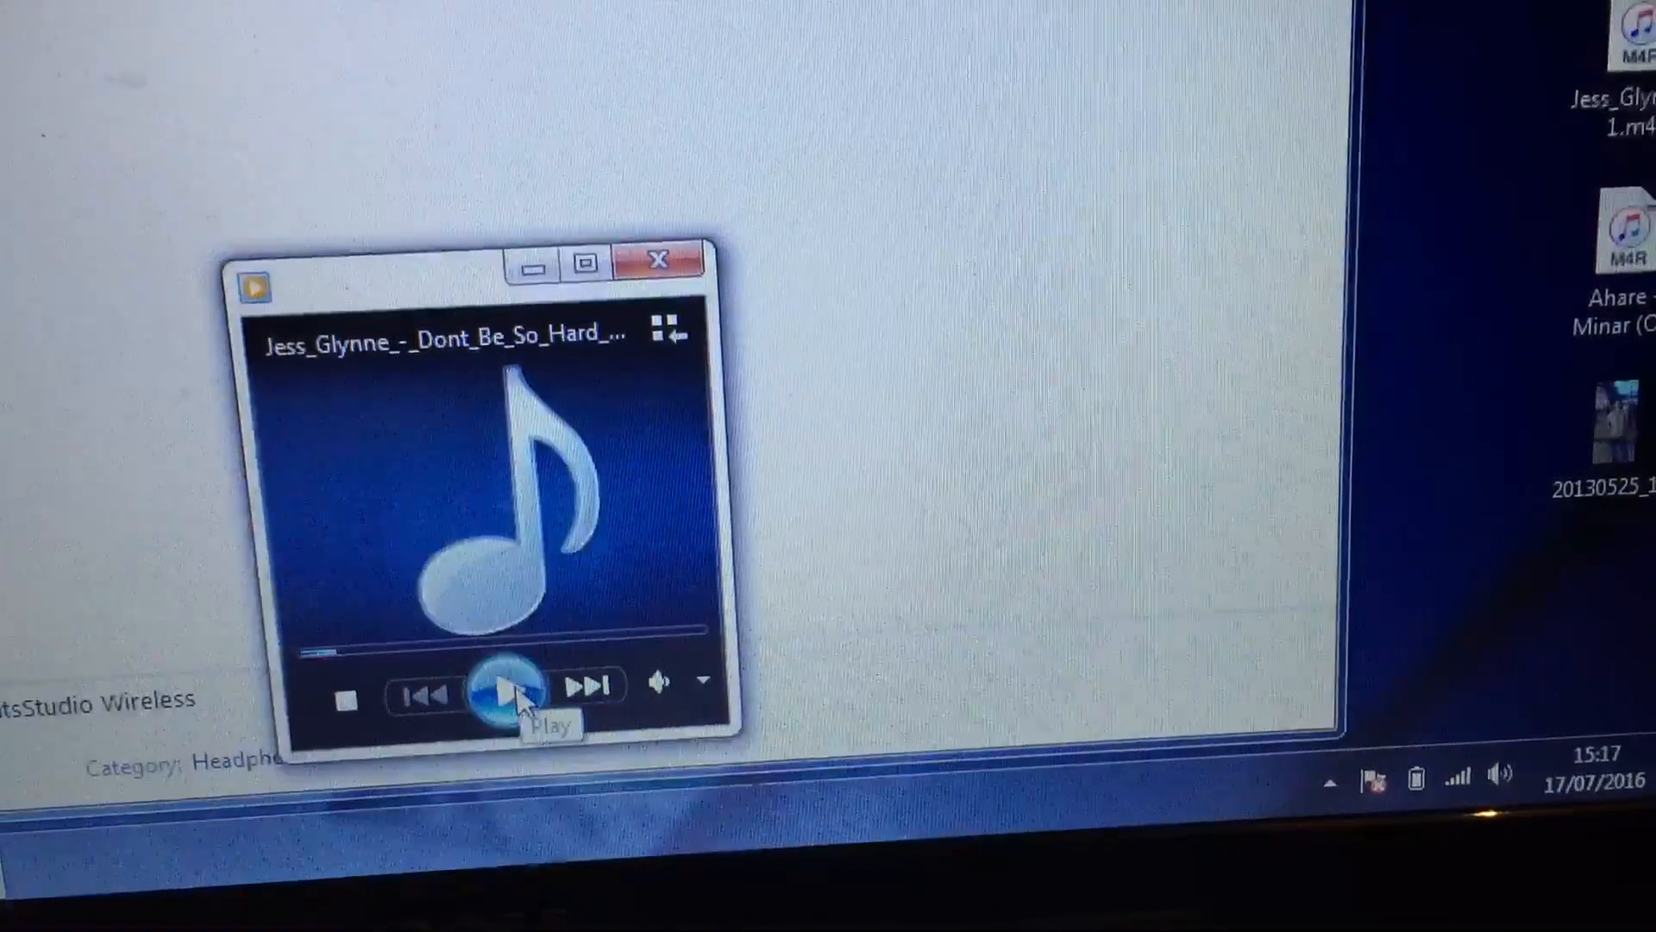
Play the Jess Glynne track briefly in the mini player, then pause it
click(510, 687)
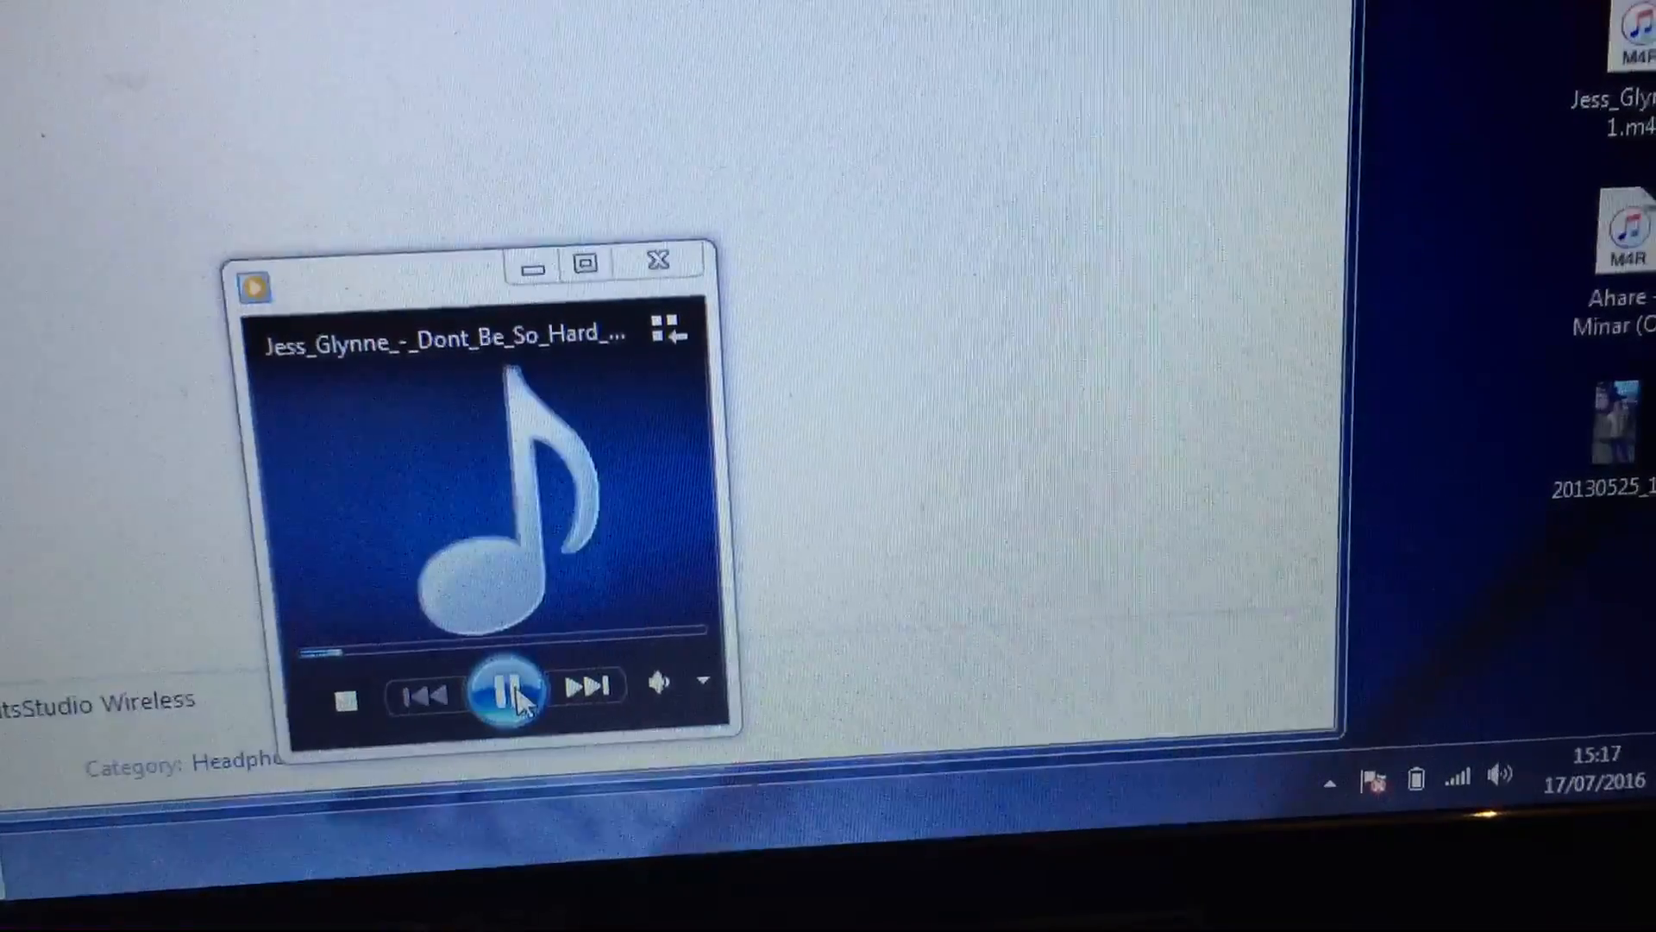
click(511, 688)
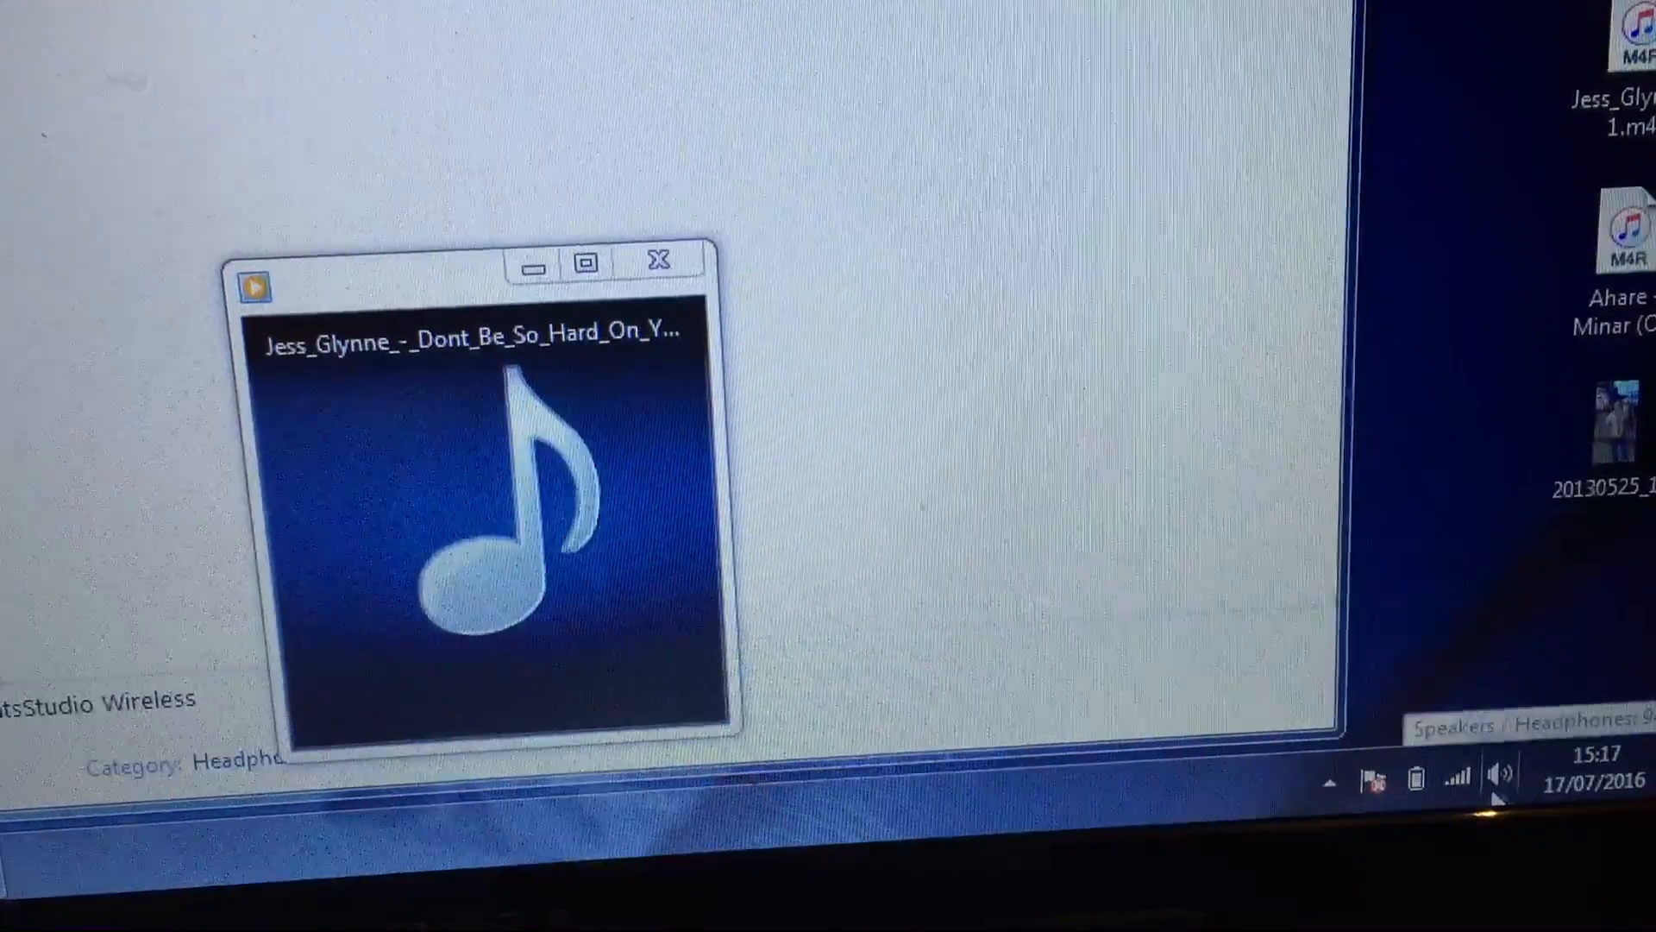
Open the Volume Mixer for Speakers / Headphones from the taskbar speaker icon
click(1500, 773)
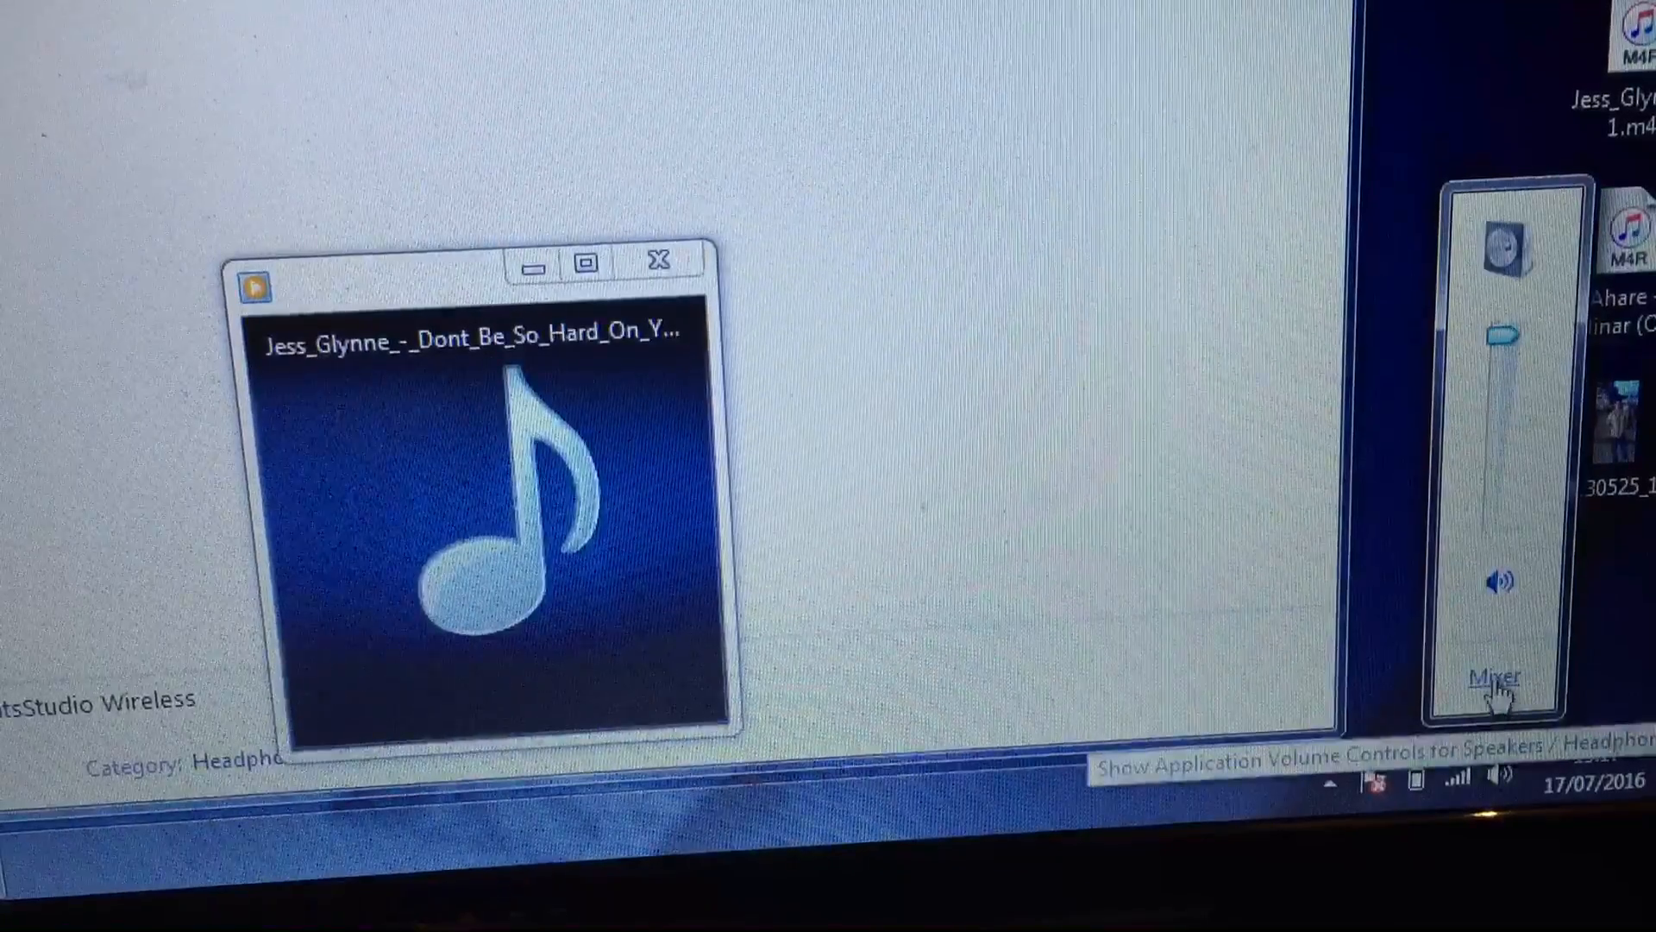
click(1493, 676)
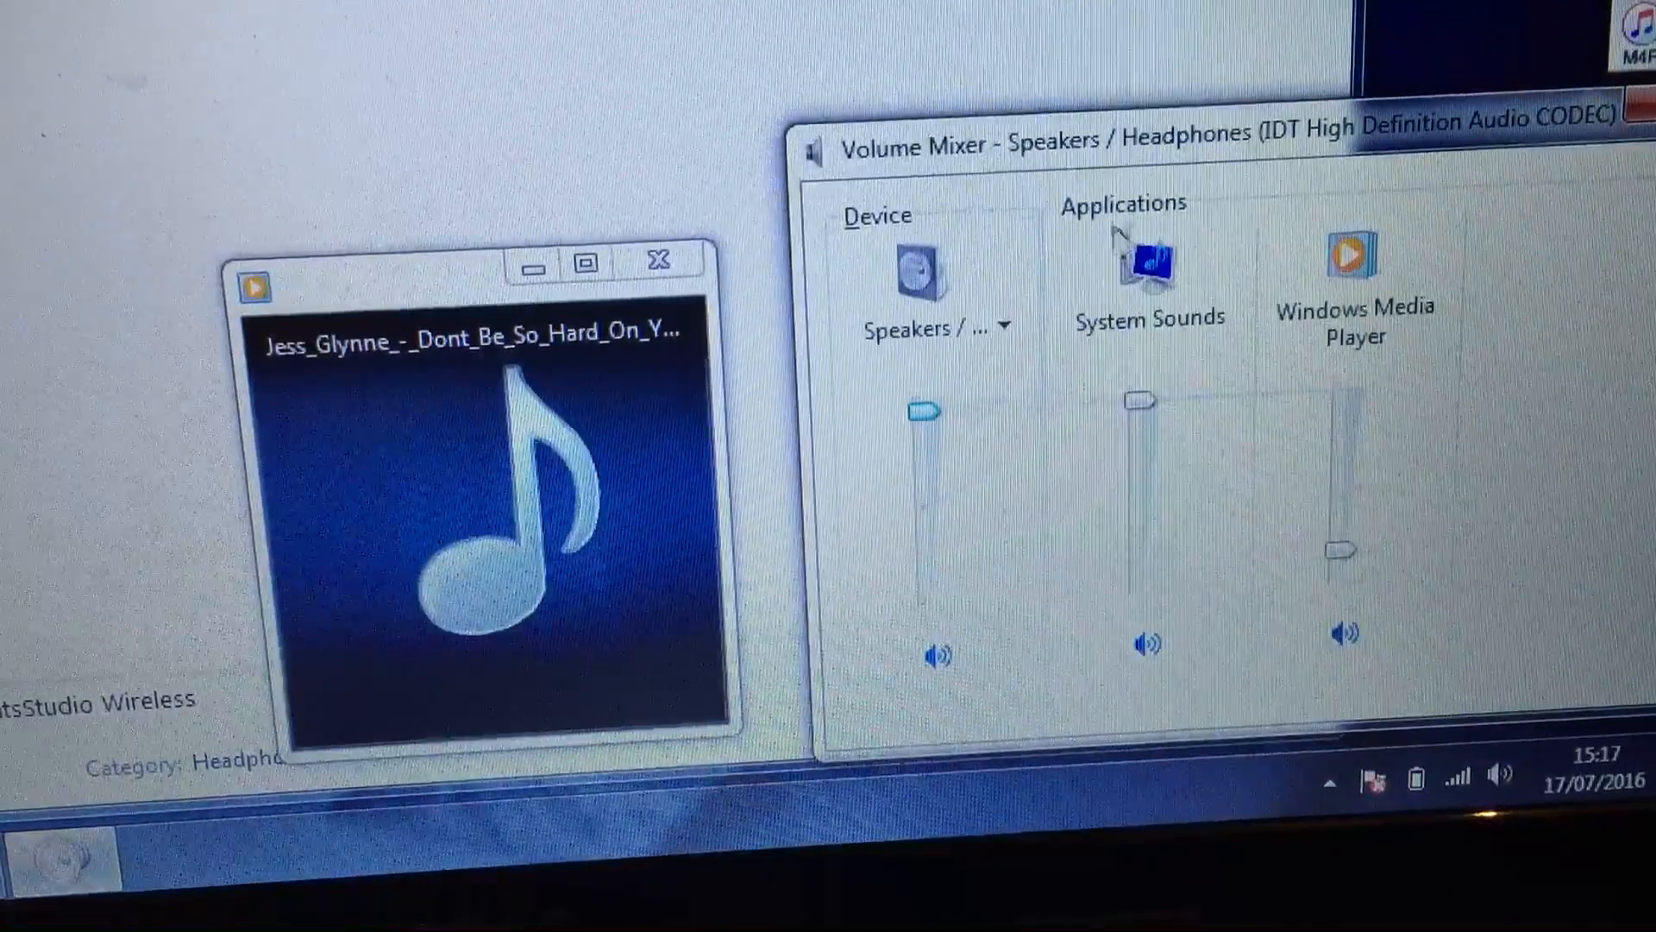
mouse_move(1146, 264)
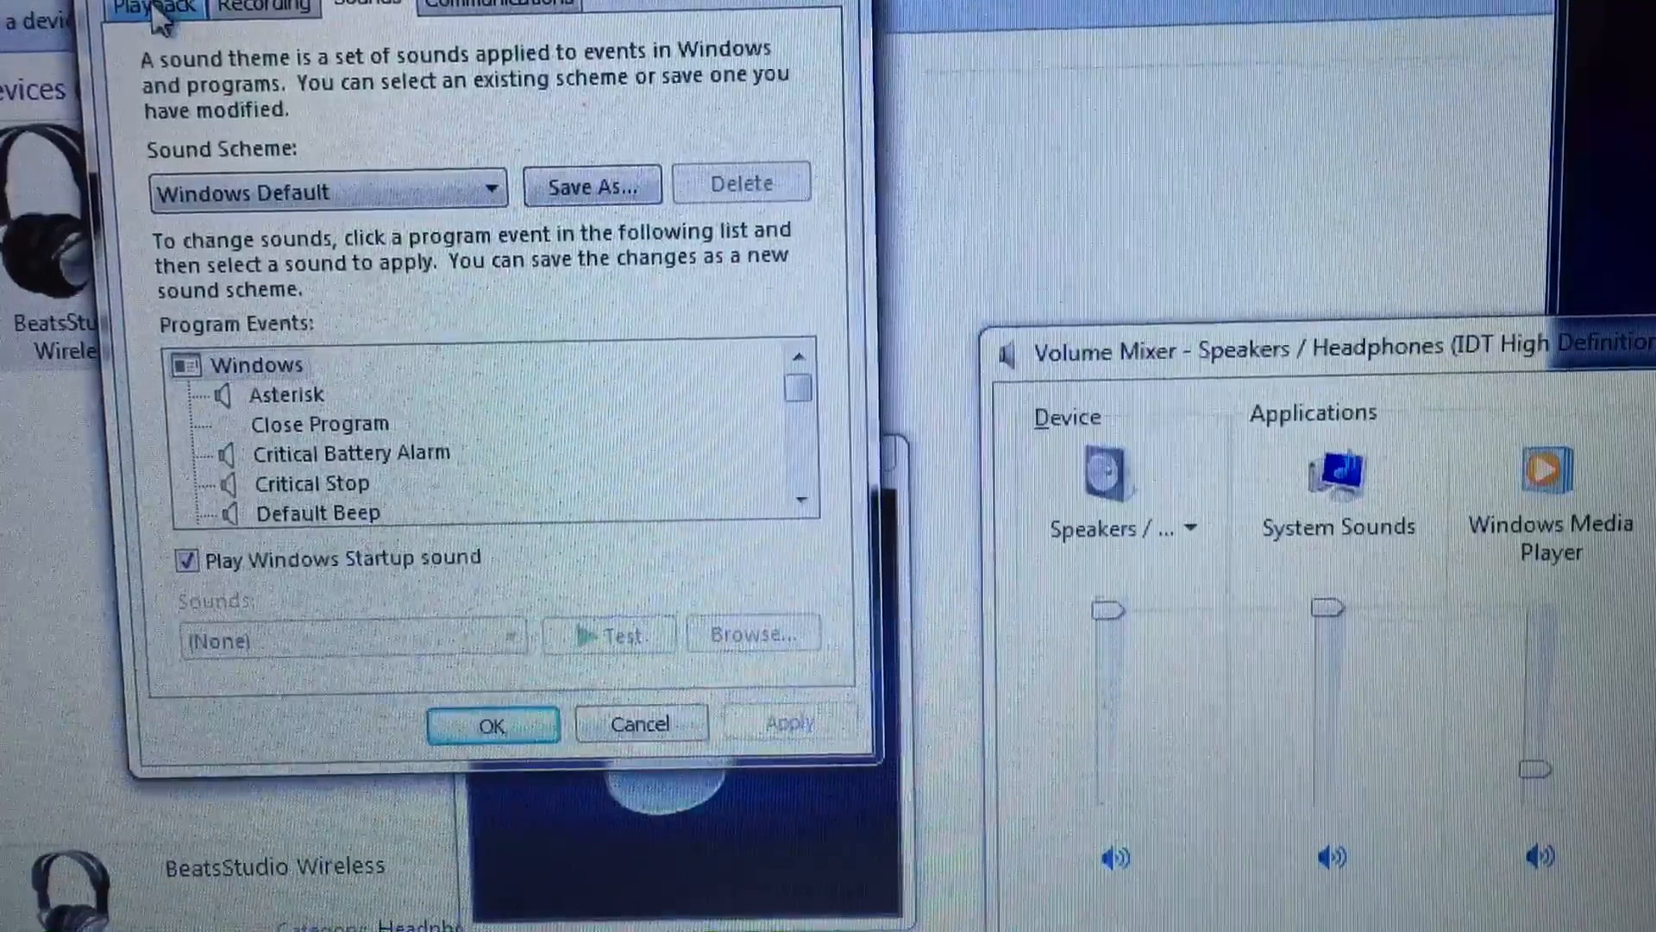
Make Speakers (Bluetooth Hands-free Audio) the default playback device
click(153, 6)
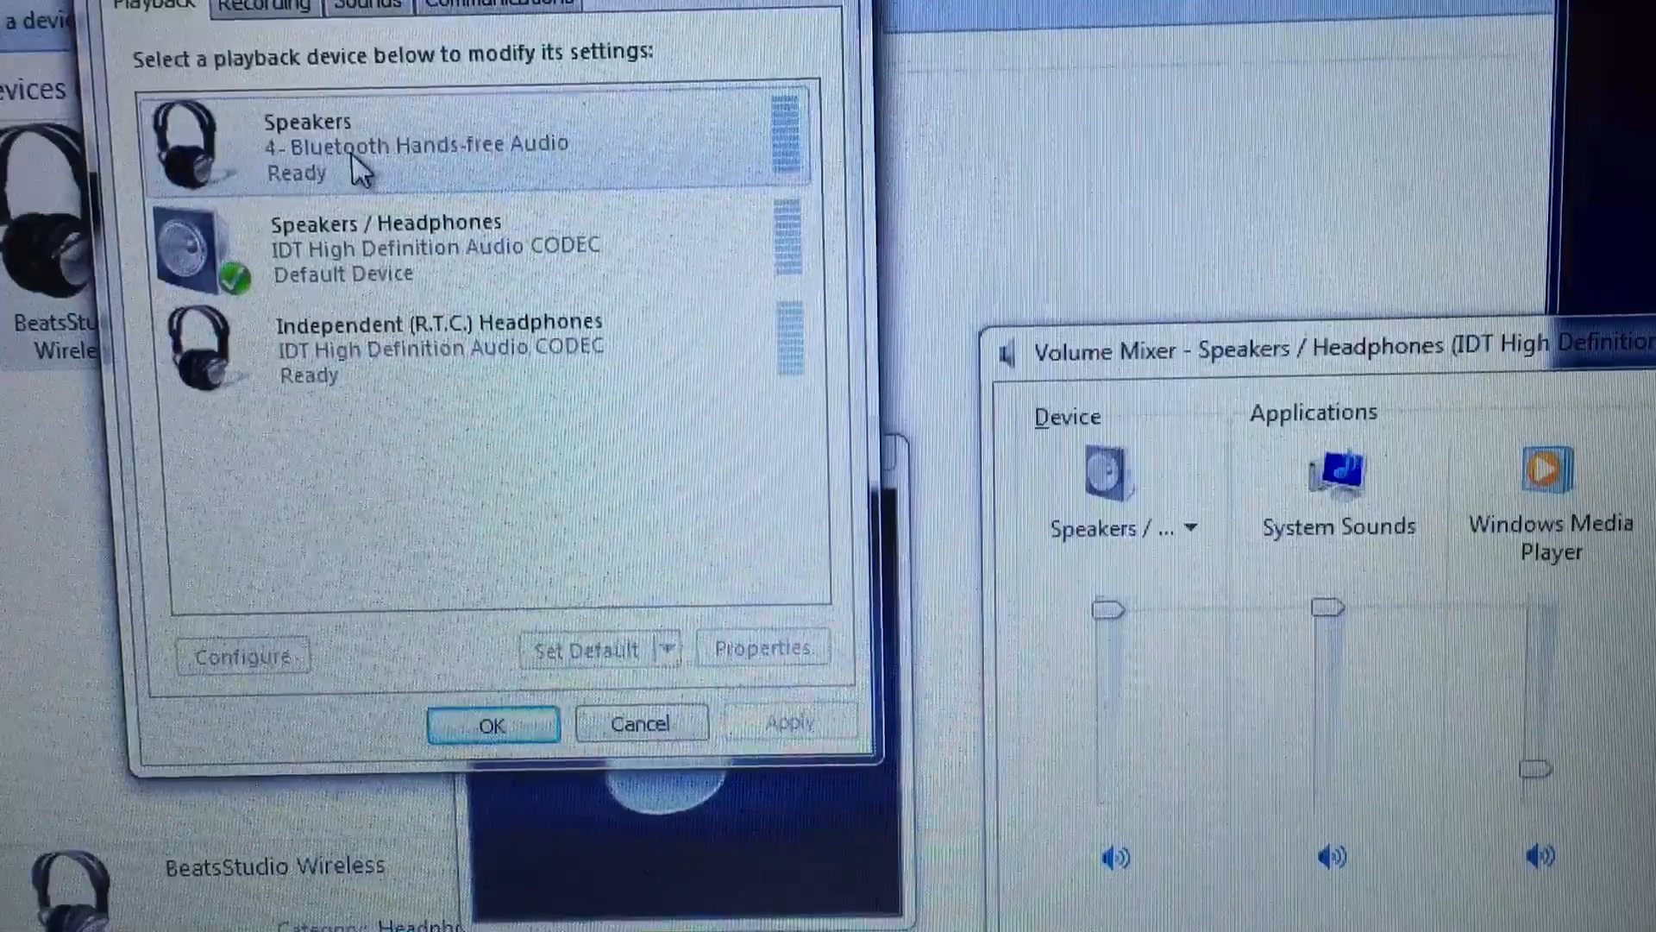
mouse_move(560, 190)
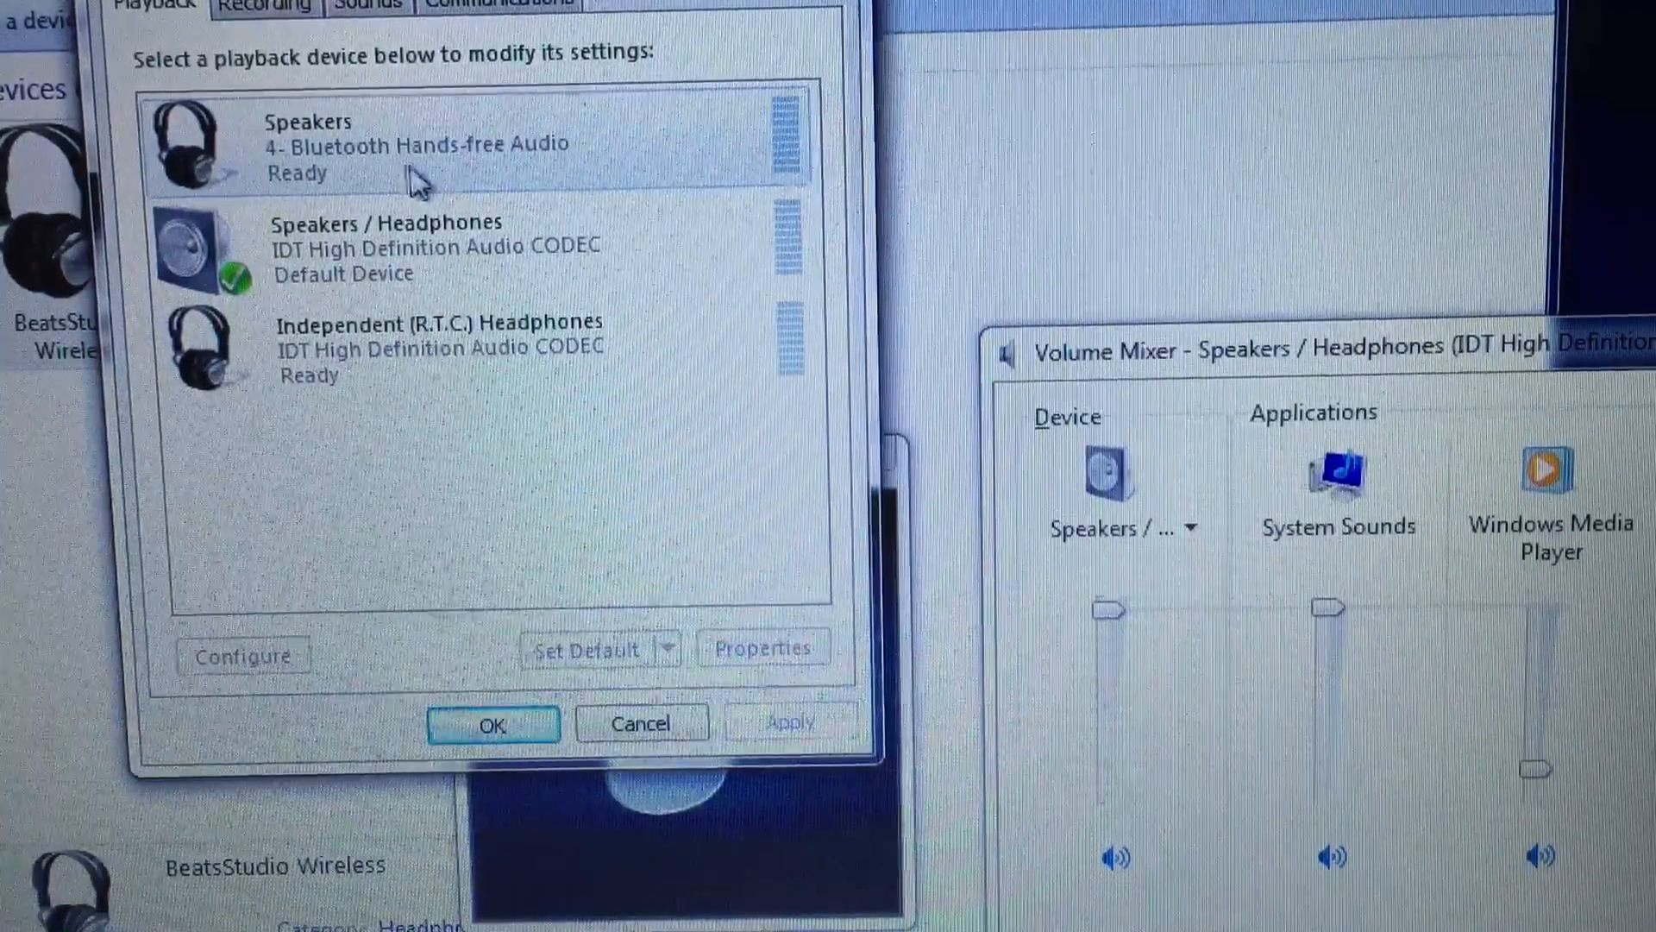
click(422, 146)
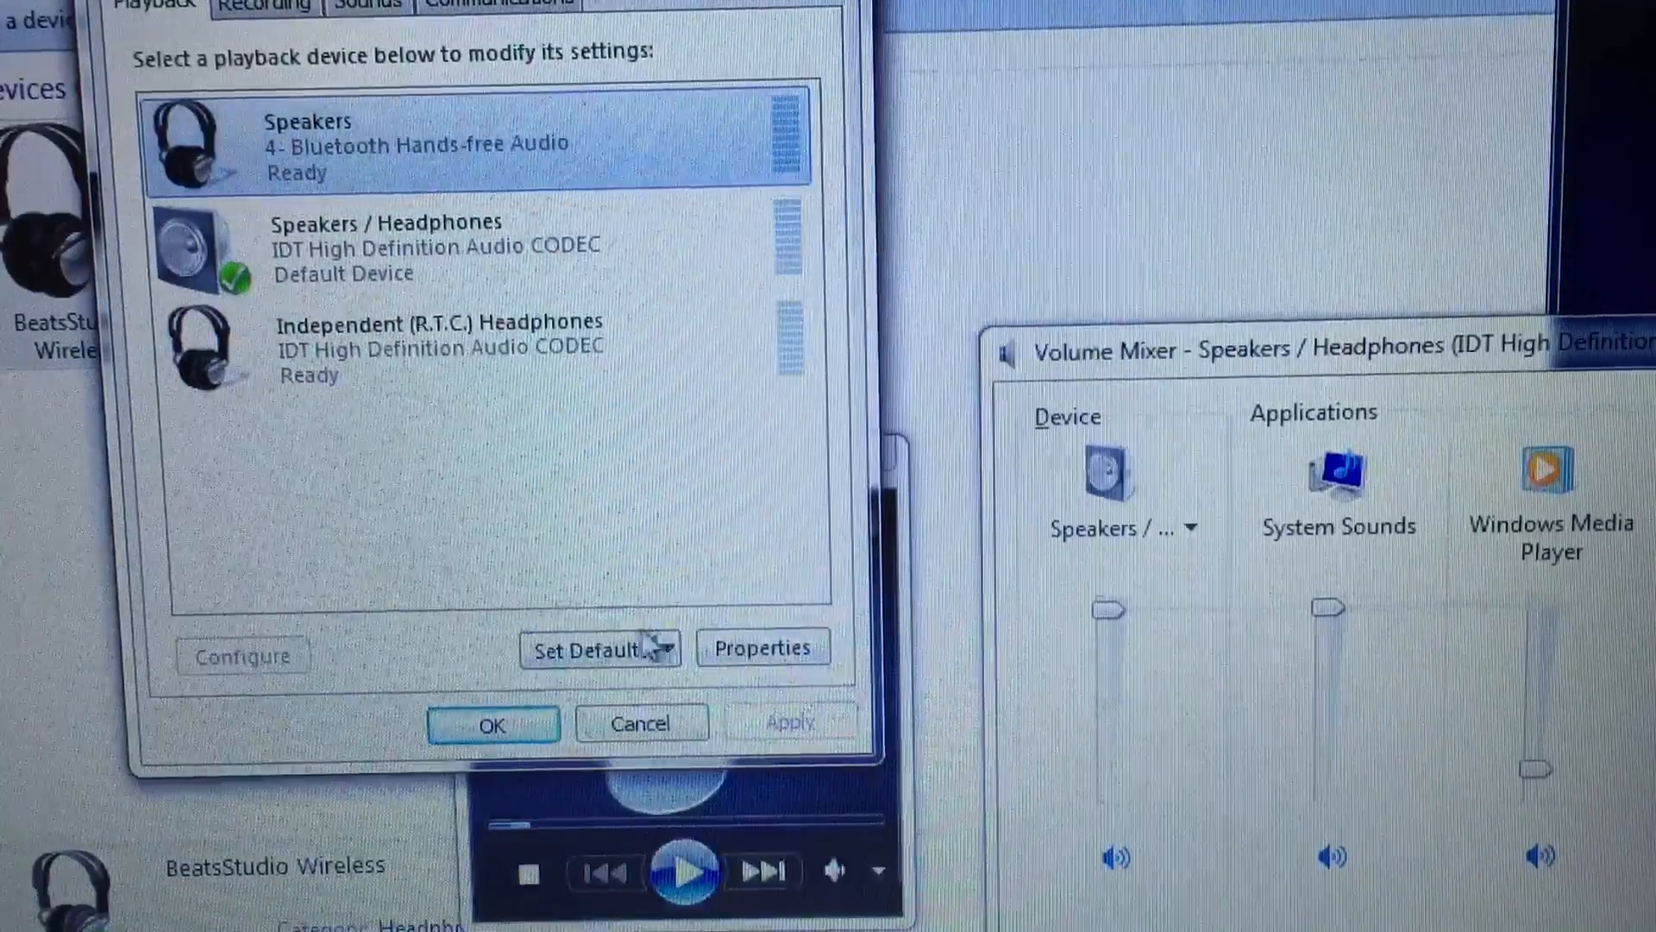
click(584, 648)
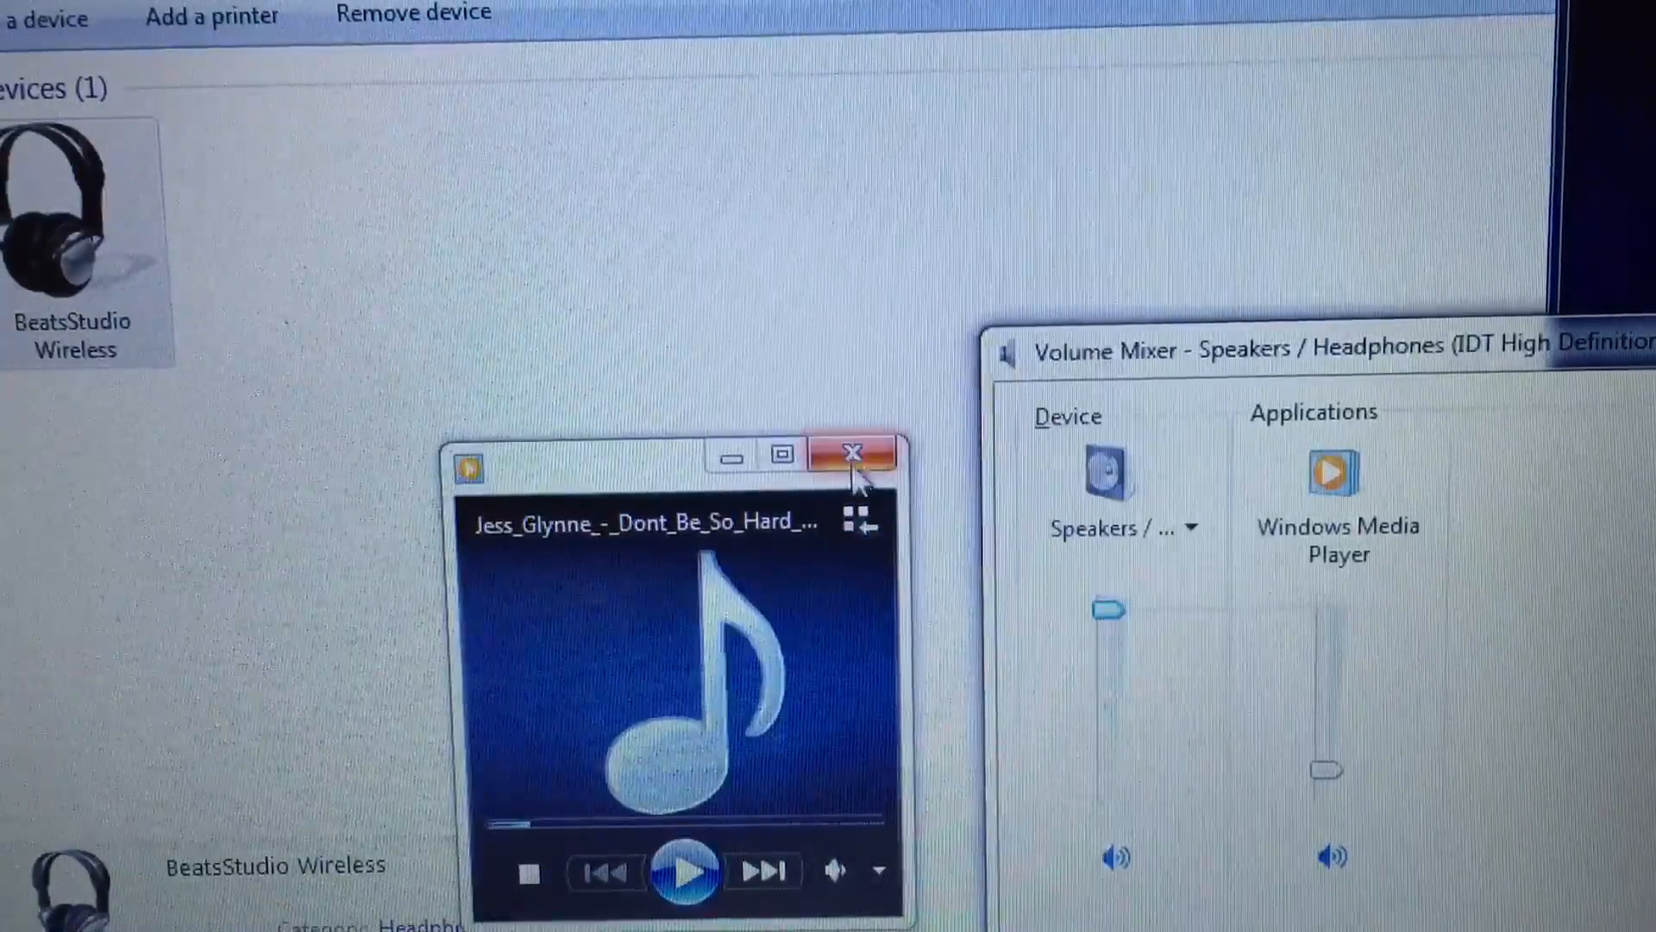
Close the media player window and reopen the Jess Glynne song to play it again
click(853, 453)
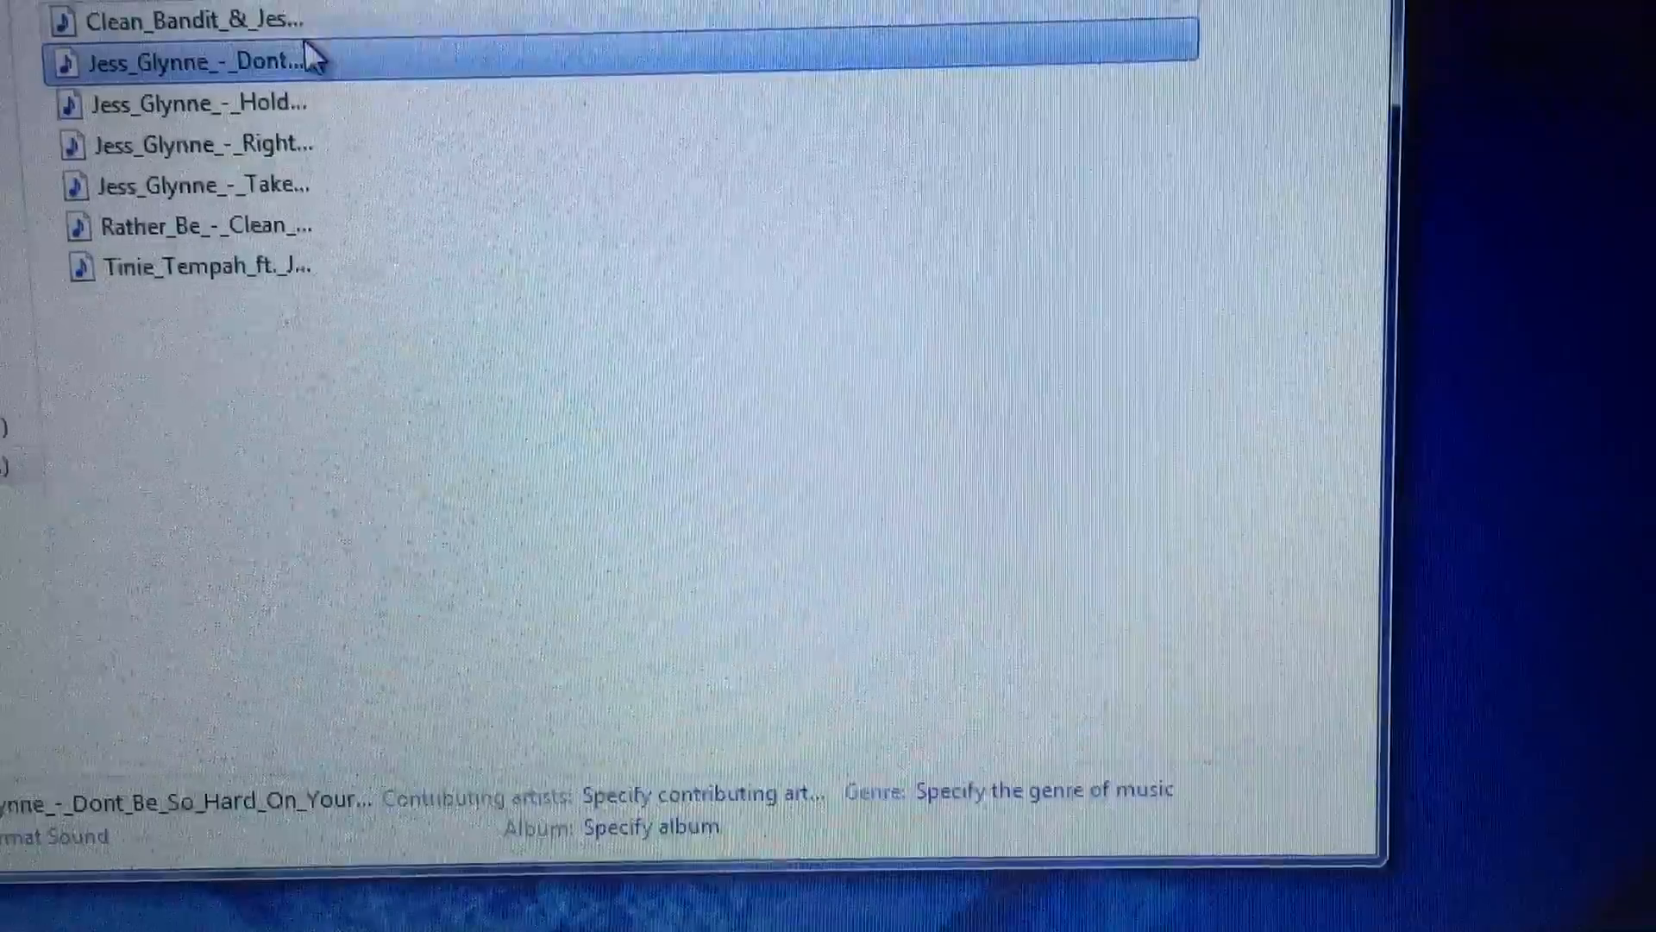
double_click(189, 62)
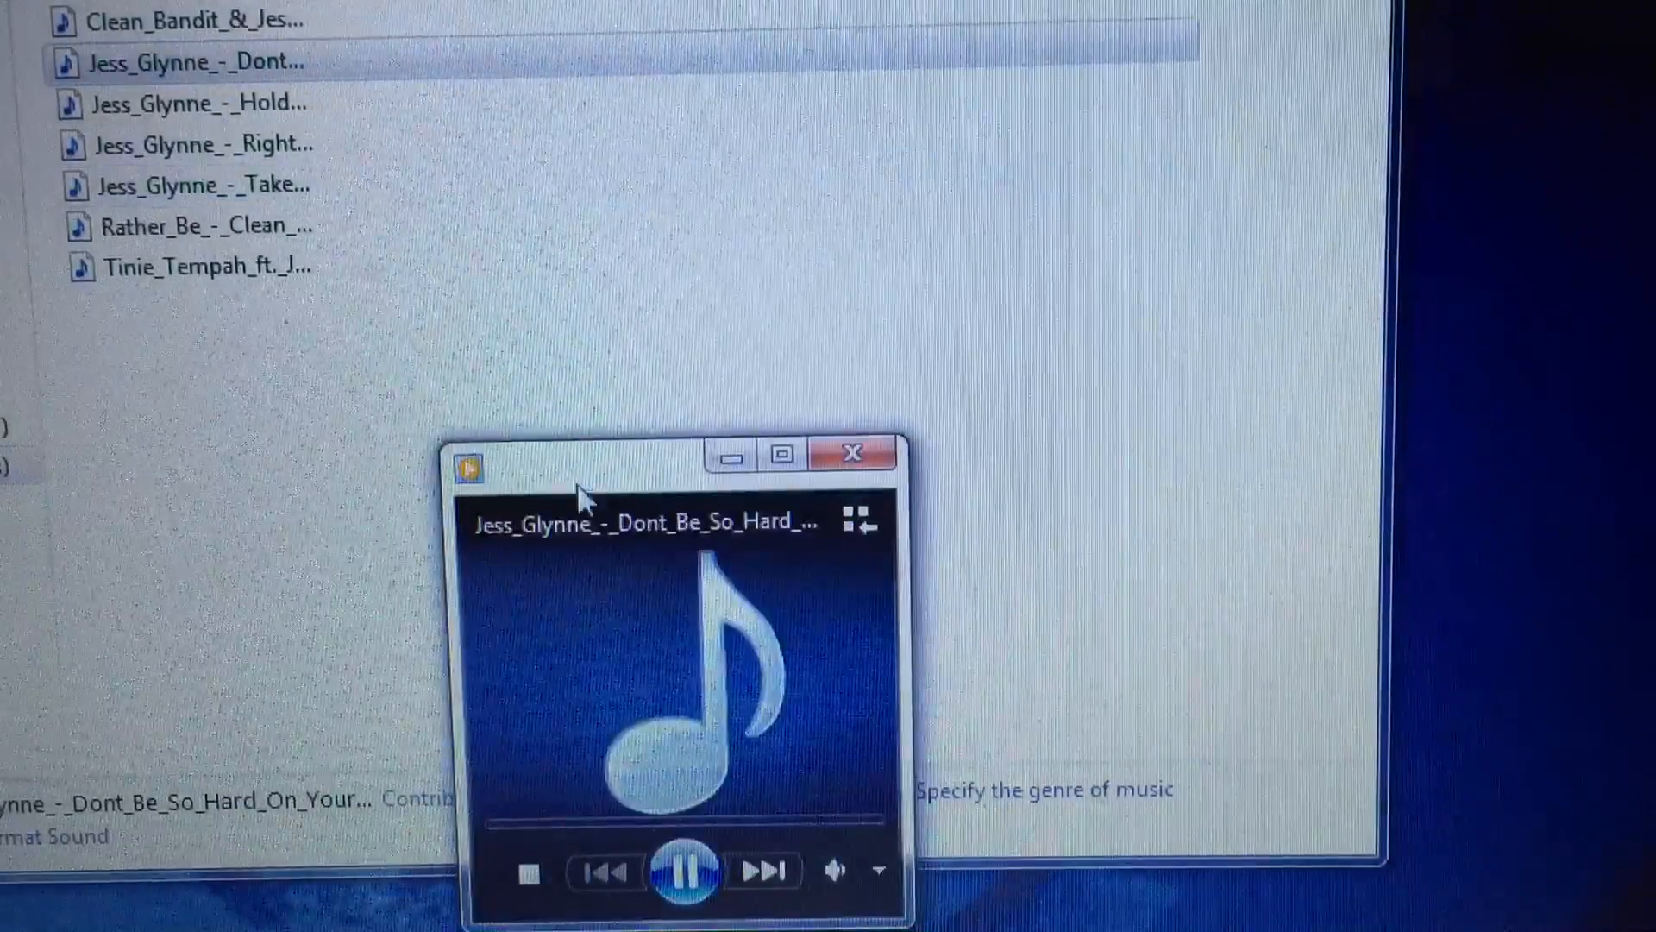